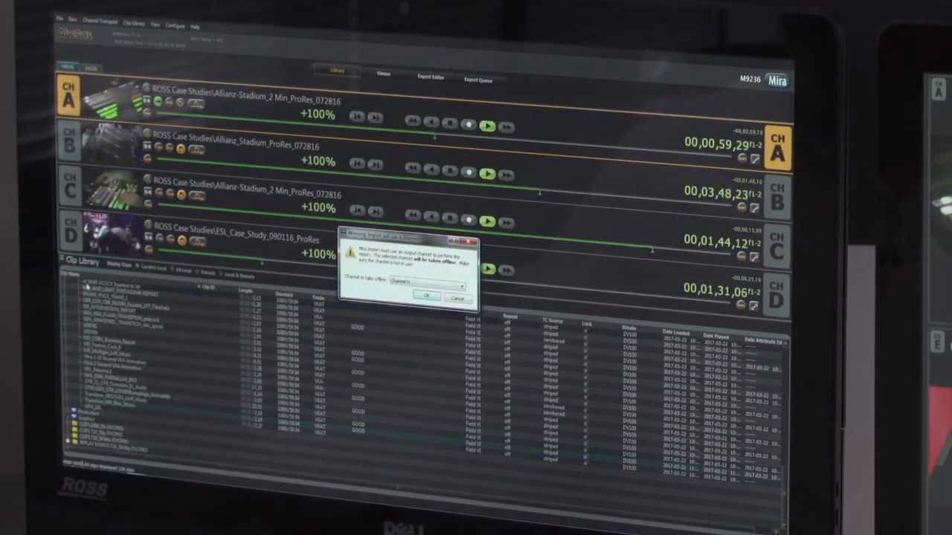
Accept the selected channel in the warning dialog, leaving the video-standard notice open.
{"action": "left_click", "coordinate": [426, 294]}
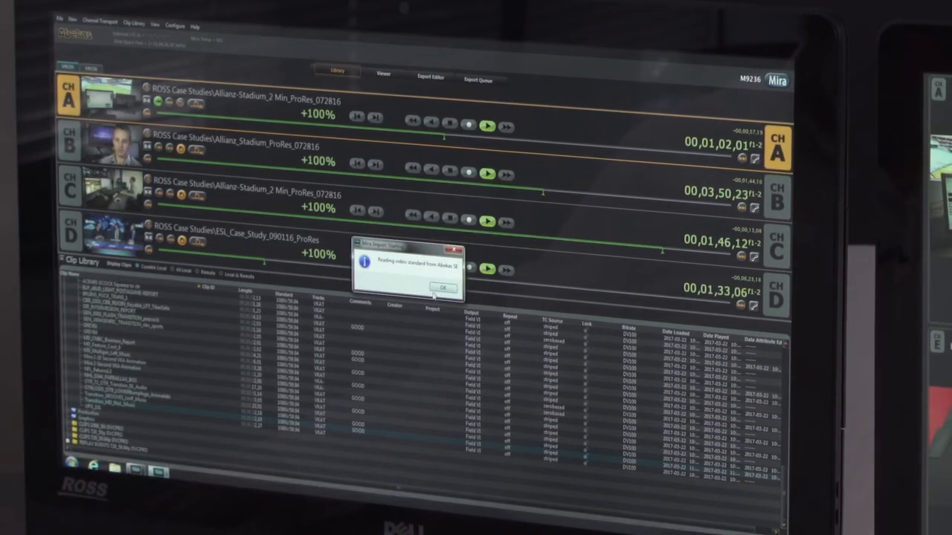